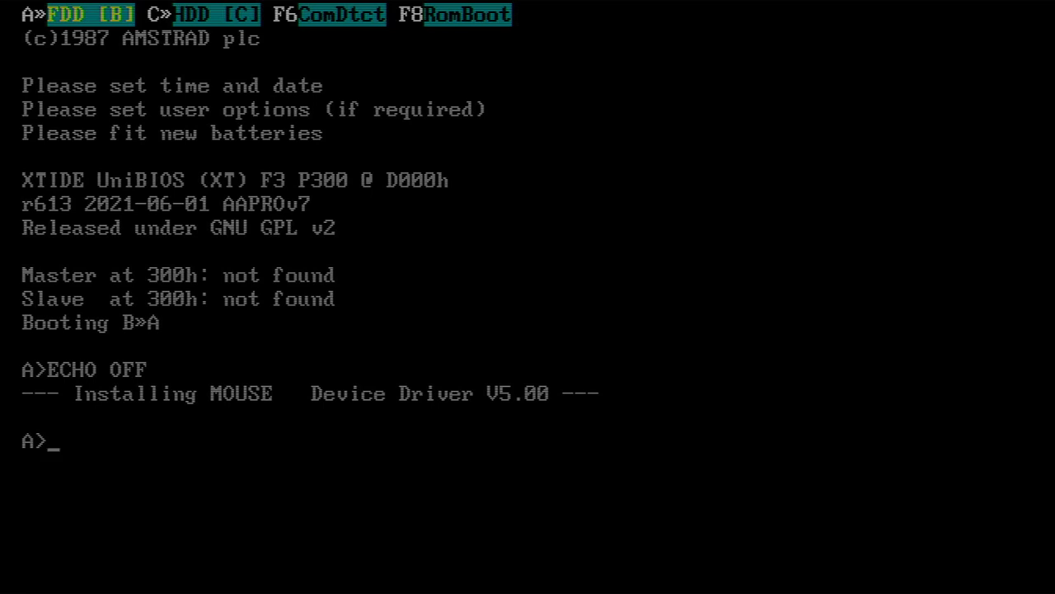
- List the boot floppy's files with dir, then launch FDISK
{"action": "type", "text": "dir"}
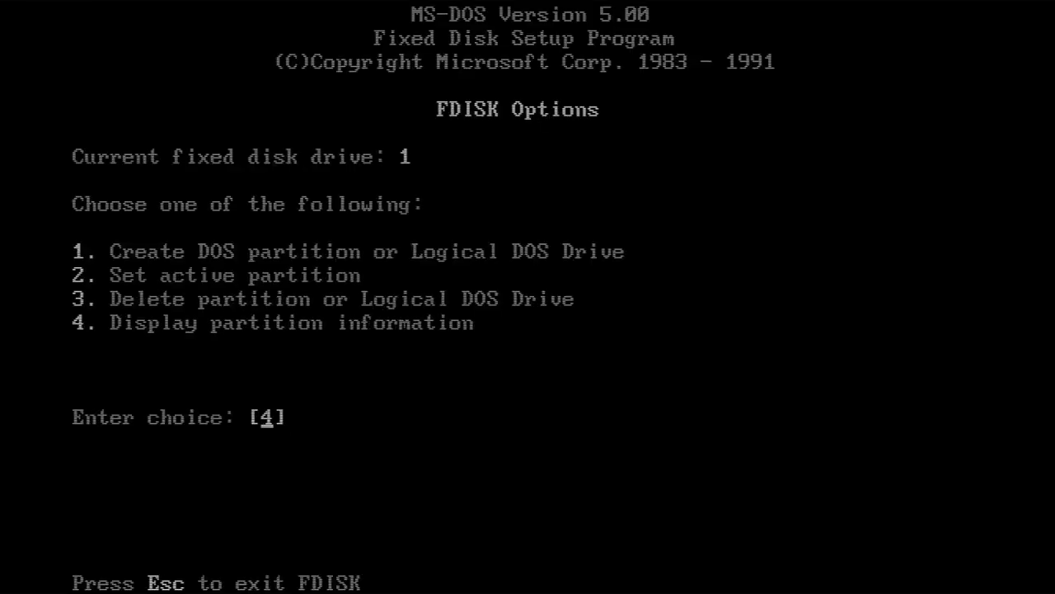
- Delete primary DOS partition 1, labelled MS-DOS_5, confirm with Y, and exit FDISK
{"action": "key", "text": "Enter"}
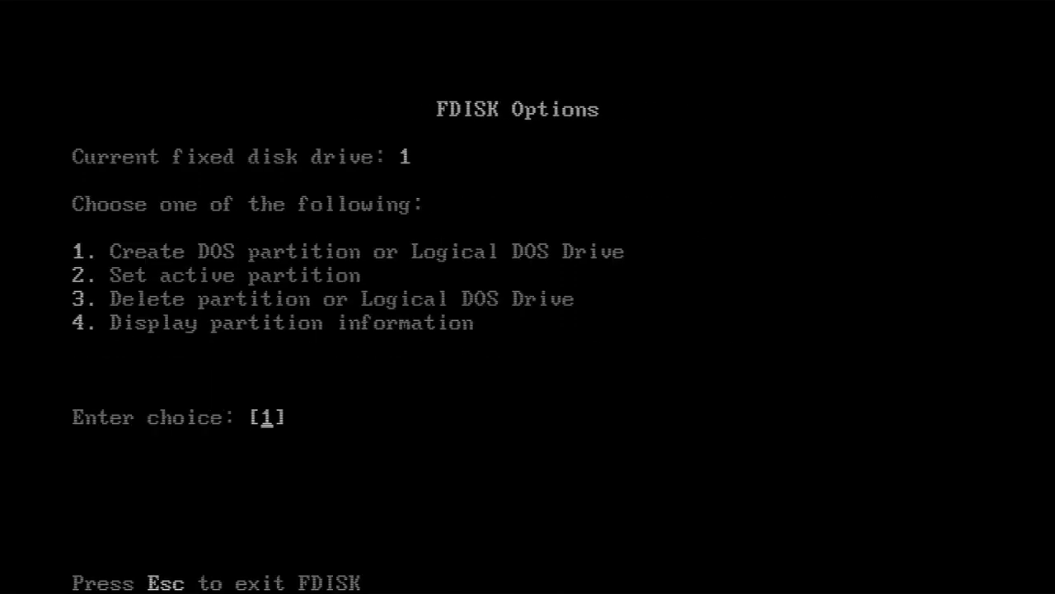
{"action": "type", "text": "3"}
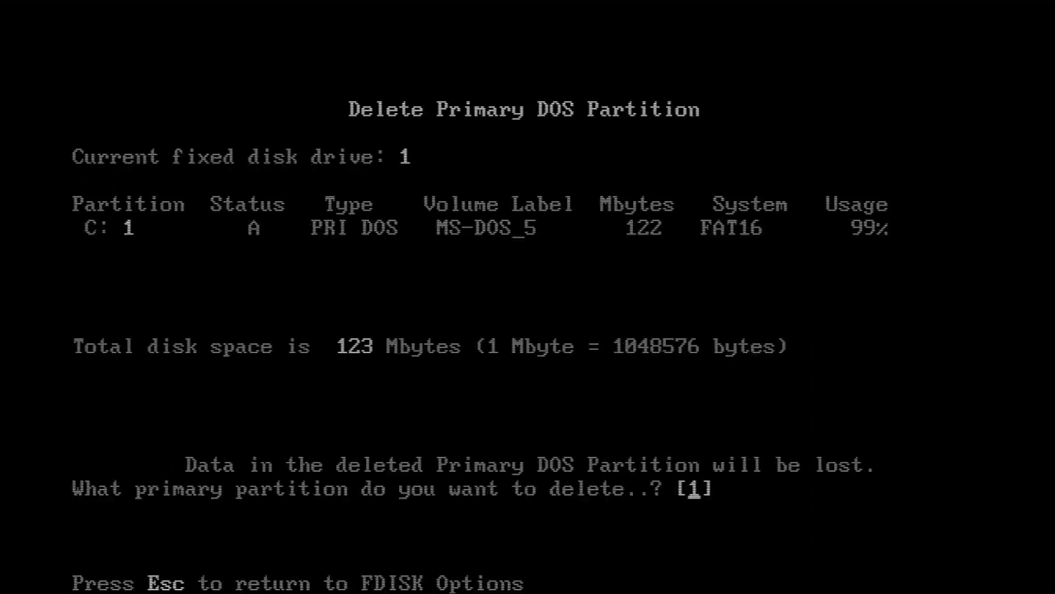
{"action": "key", "text": "Enter"}
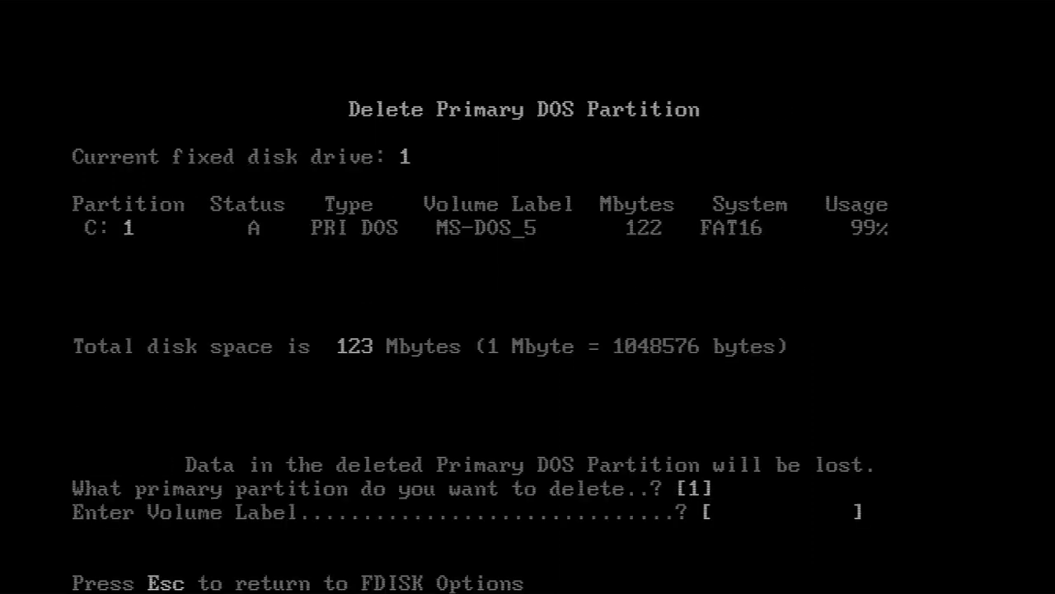
{"action": "type", "text": "MS-DOS_5"}
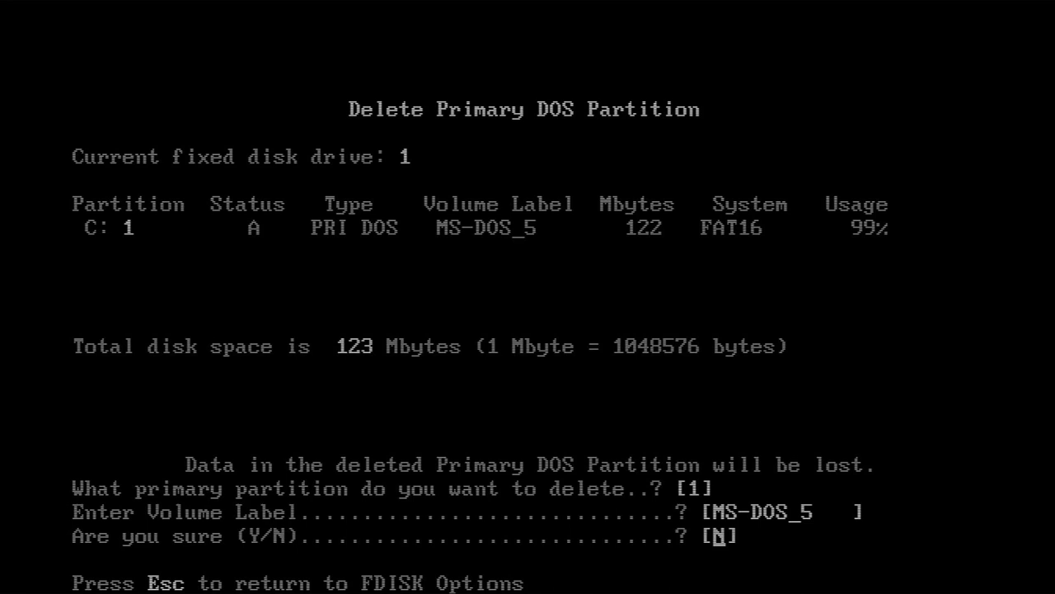
{"action": "type", "text": "Y"}
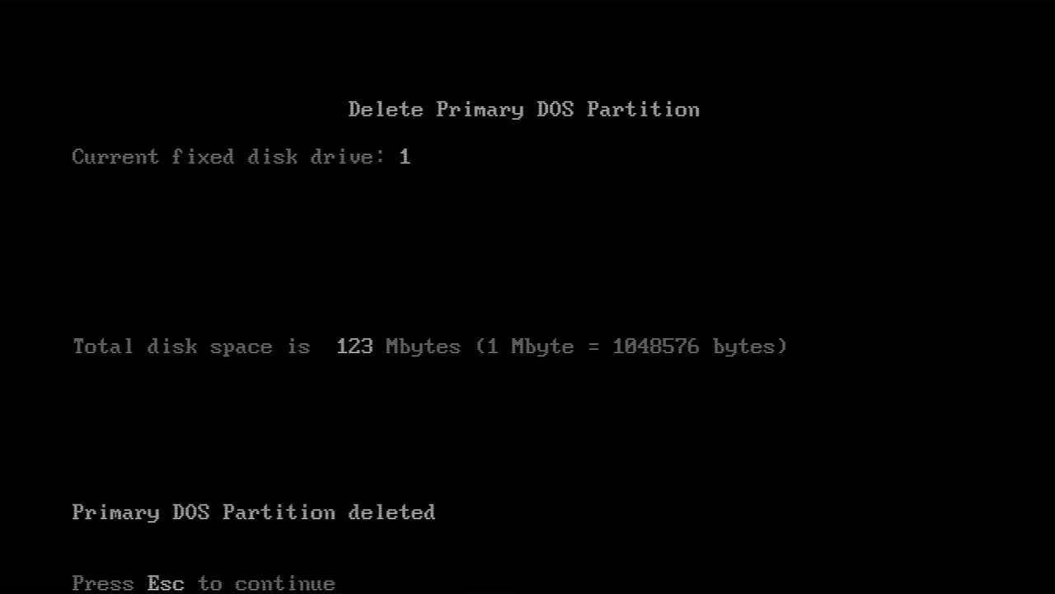
{"action": "key", "text": "Escape"}
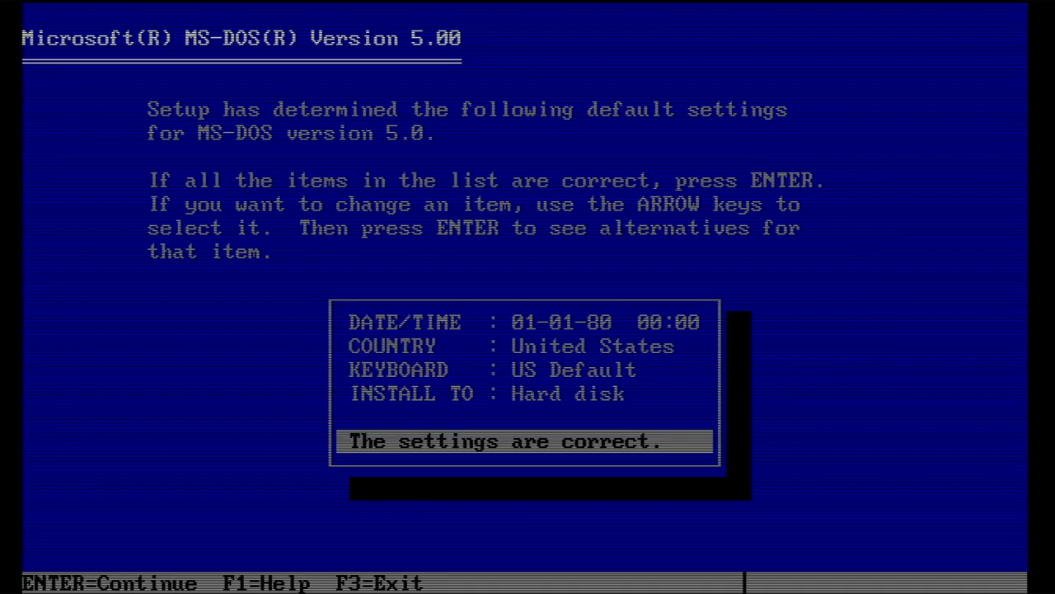
- Set Setup's date to 06-03-23 and time to 18:38
{"action": "key", "text": "Up"}
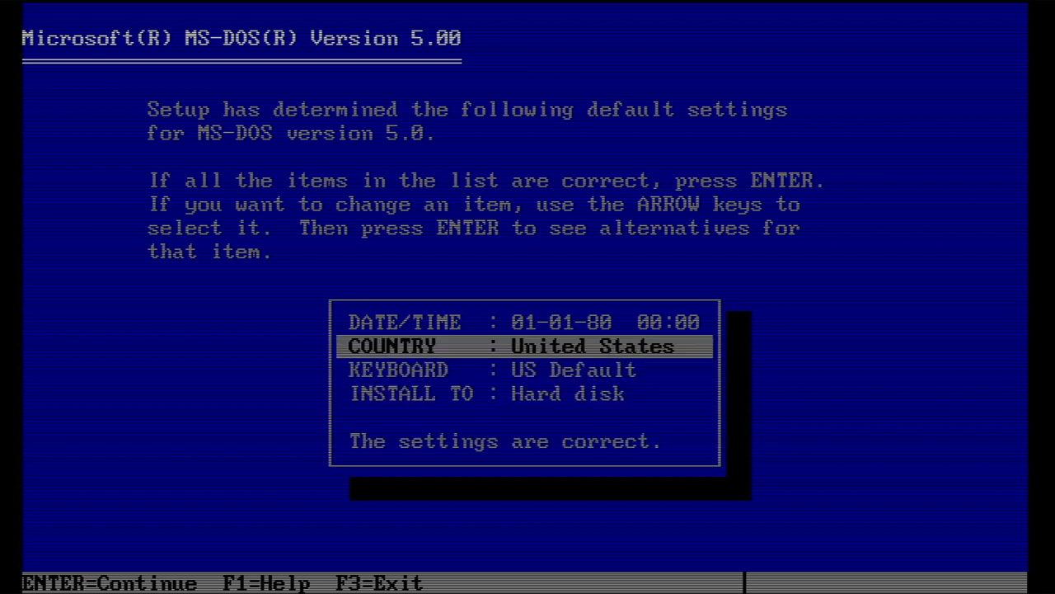
{"action": "key", "text": "Enter"}
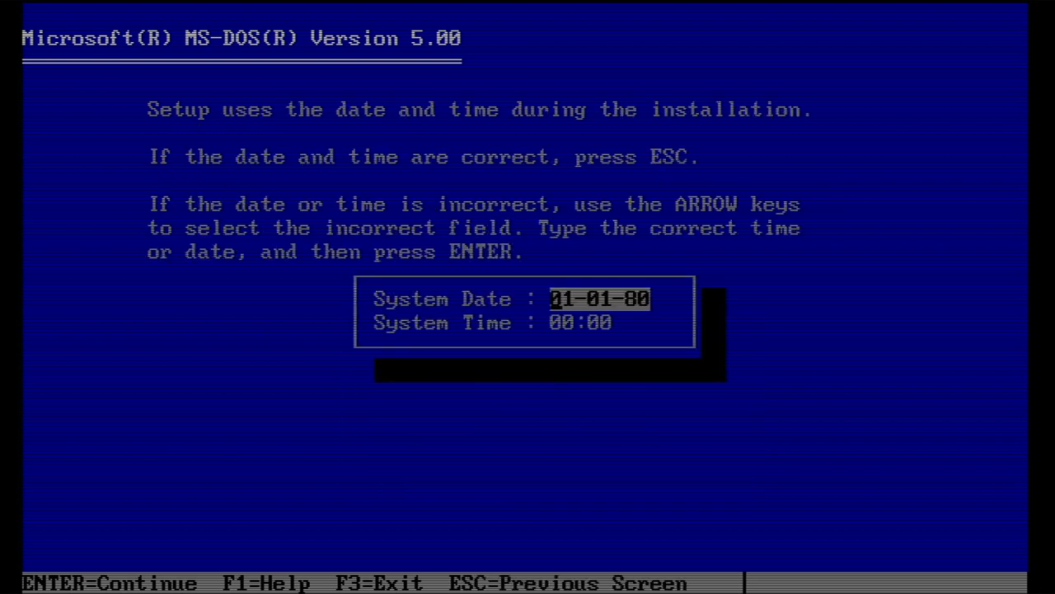
{"action": "type", "text": "06-"}
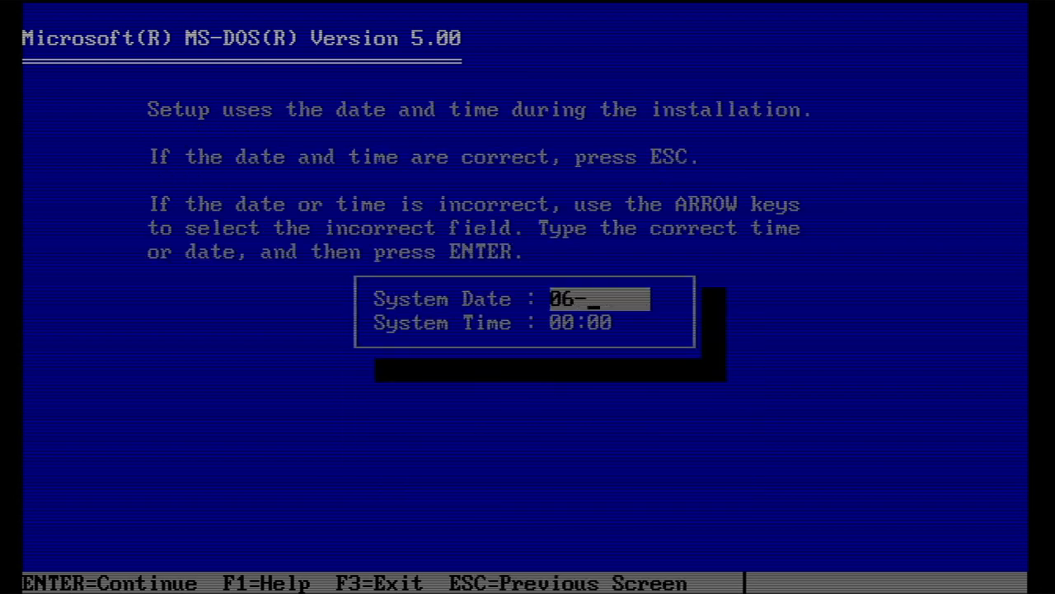
{"action": "type", "text": "03-23"}
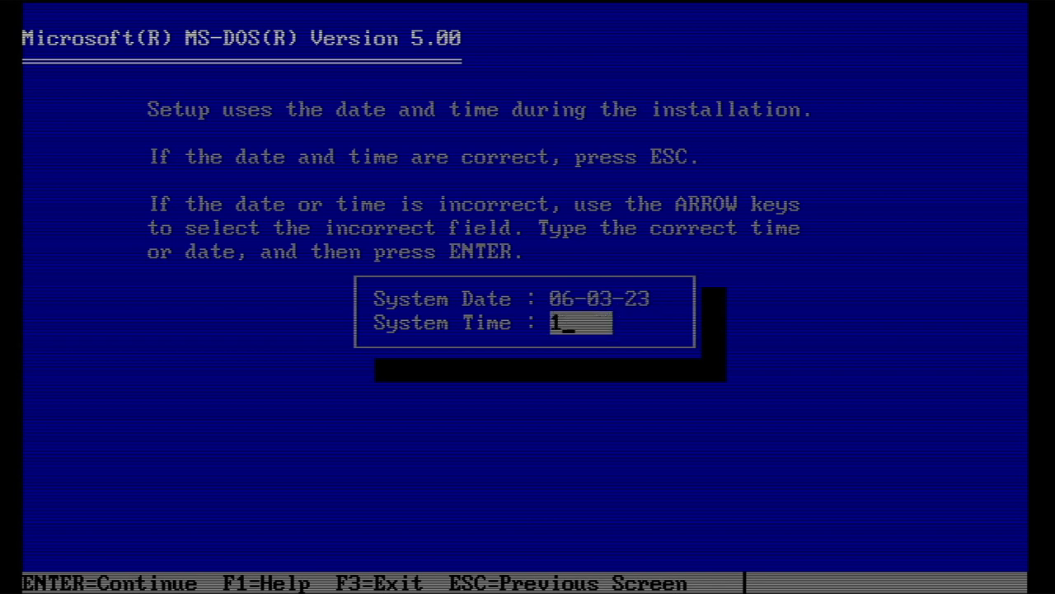
{"action": "type", "text": "18:38"}
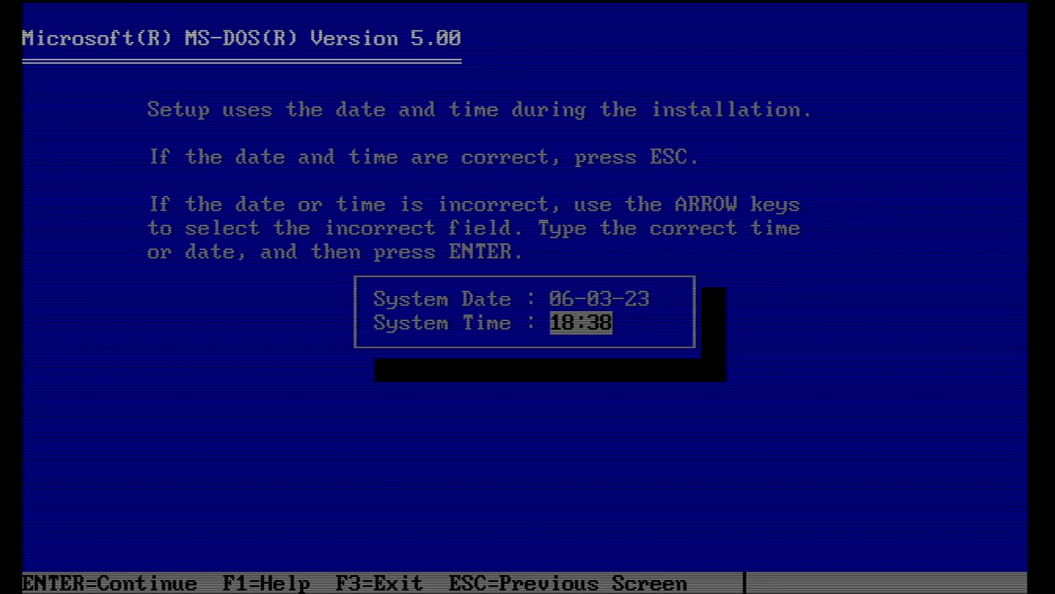
{"action": "key", "text": "enter"}
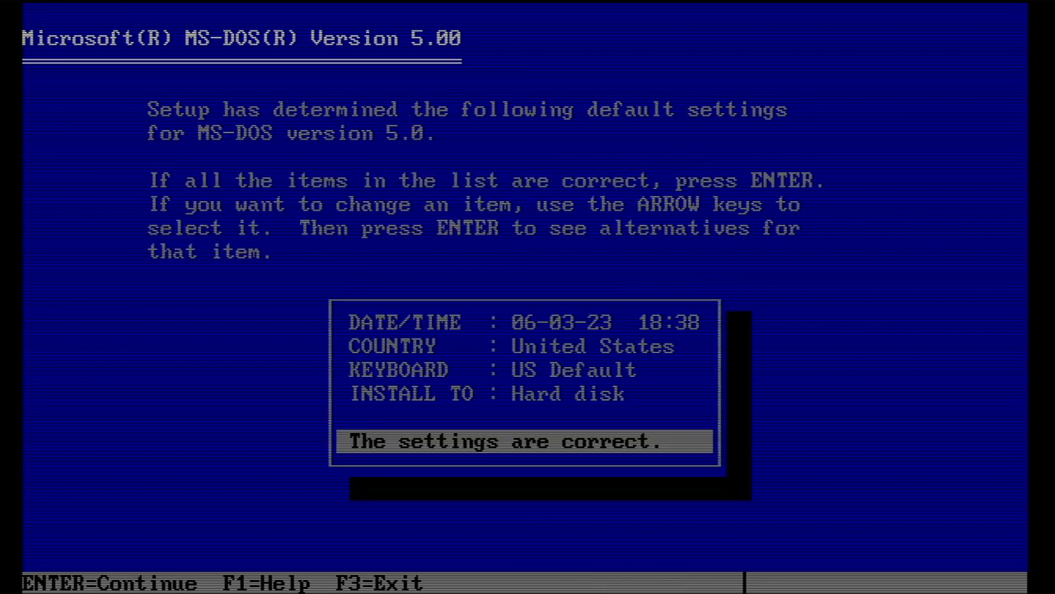
- Choose United Kingdom country and UK English keyboard, keep Hard disk, and accept the settings
{"action": "key", "text": "Up"}
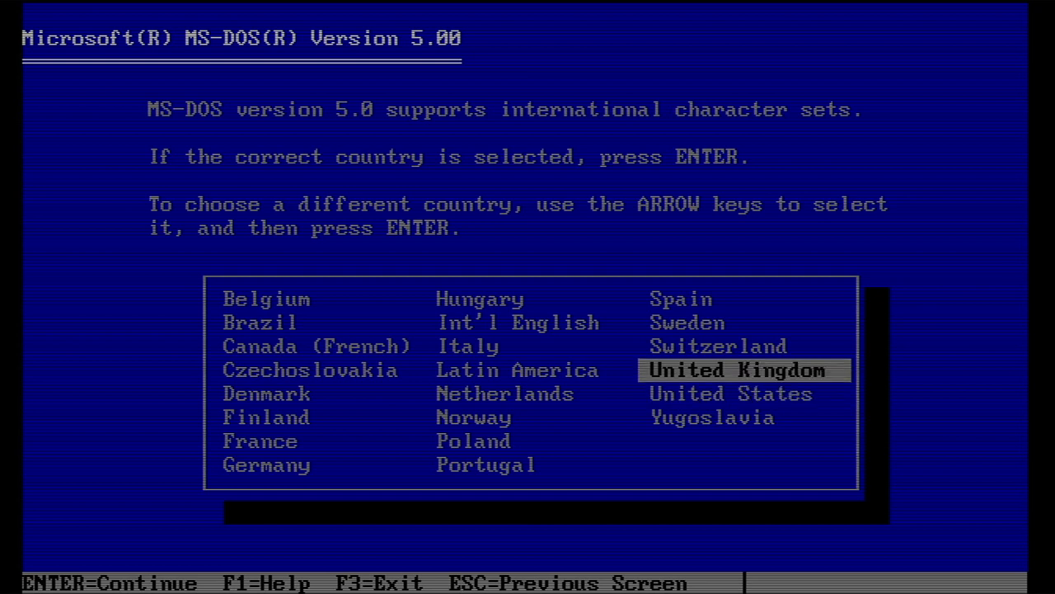
{"action": "key", "text": "enter"}
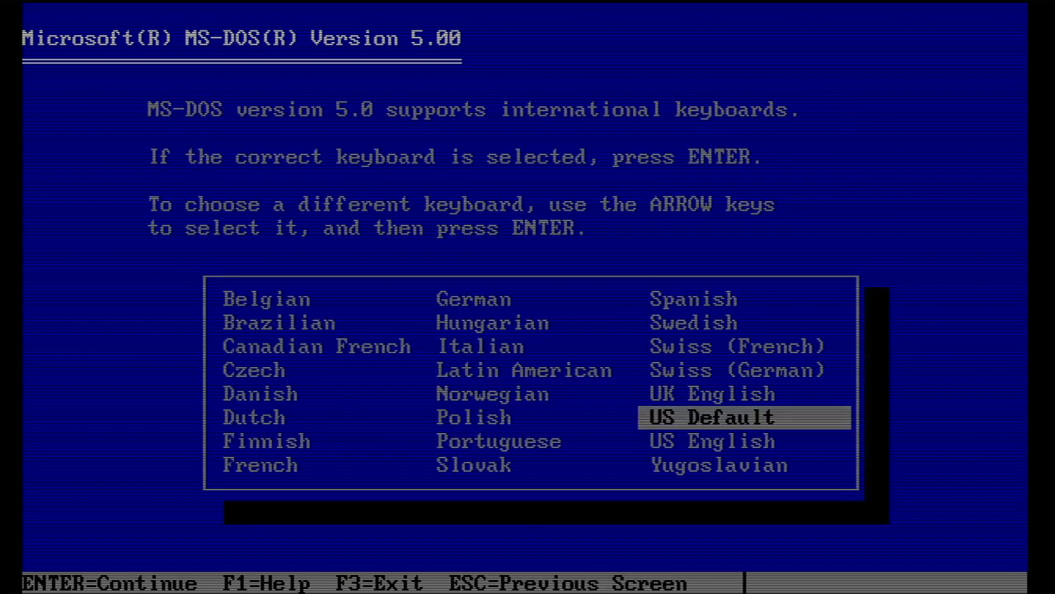
{"action": "key", "text": "Up"}
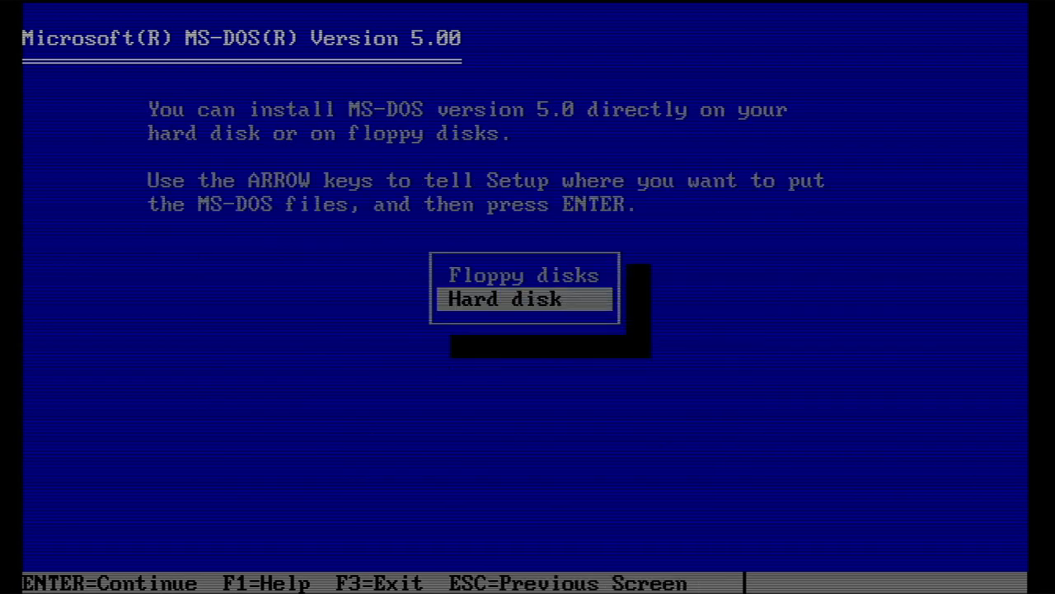
{"action": "key", "text": "Enter"}
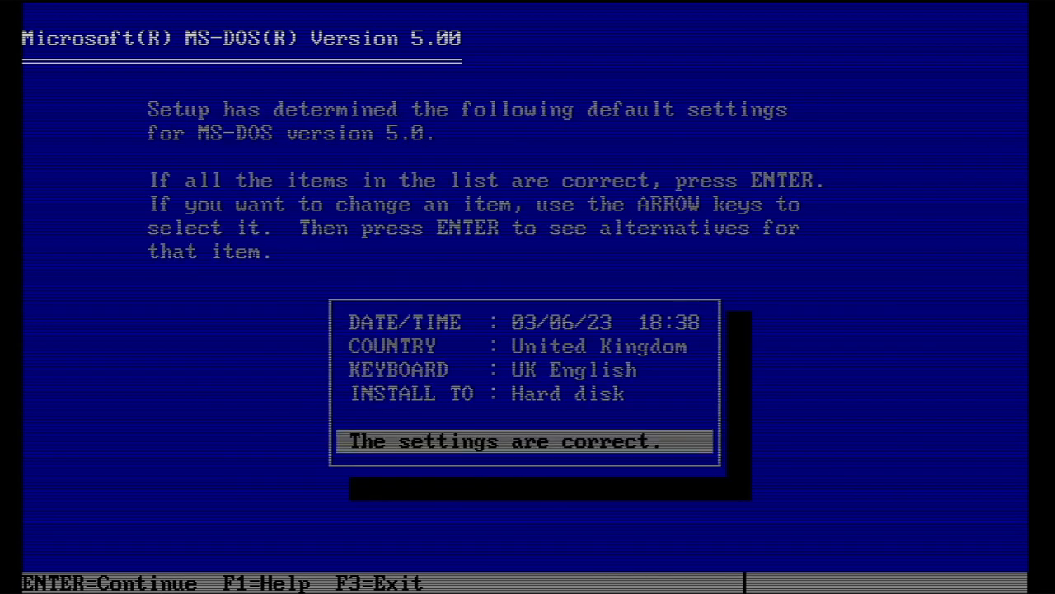
{"action": "key", "text": "enter"}
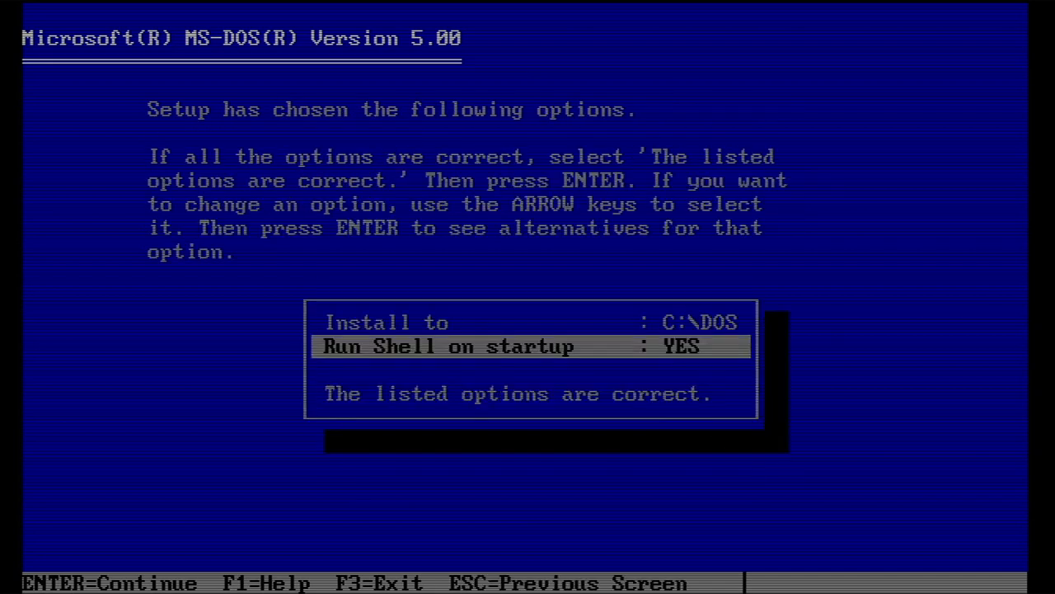
{"action": "key", "text": "enter"}
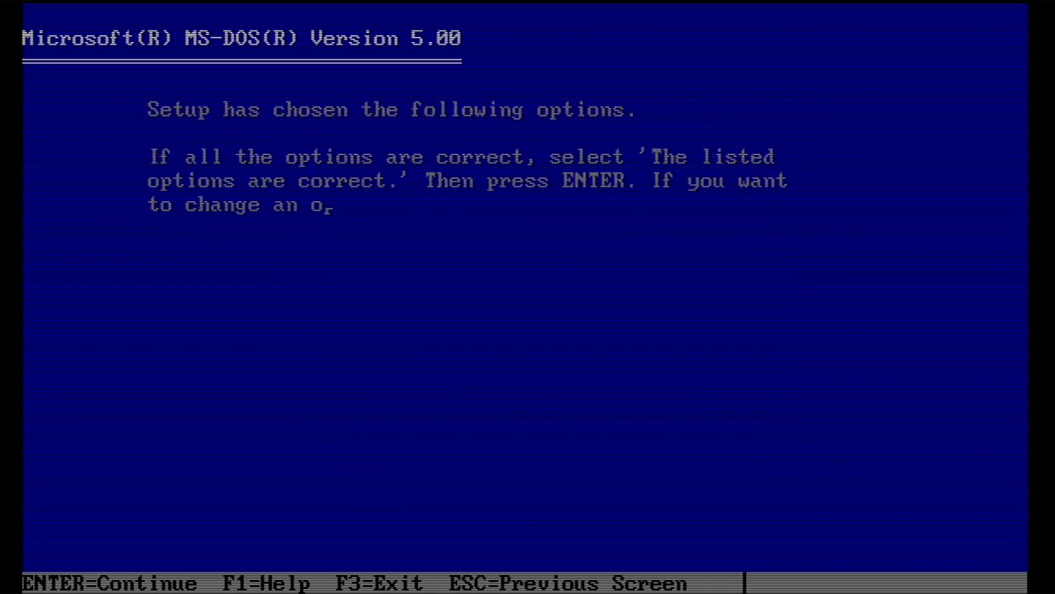
- Accept the install options, let Setup copy files, then restart into MS-DOS 5.0
{"action": "key", "text": "enter"}
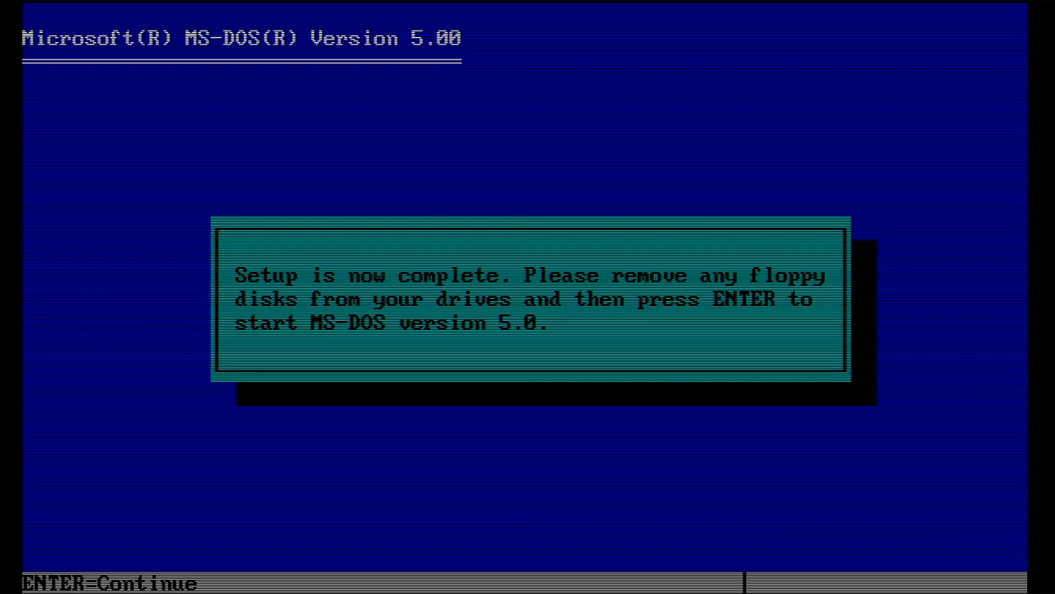
{"action": "key", "text": "enter"}
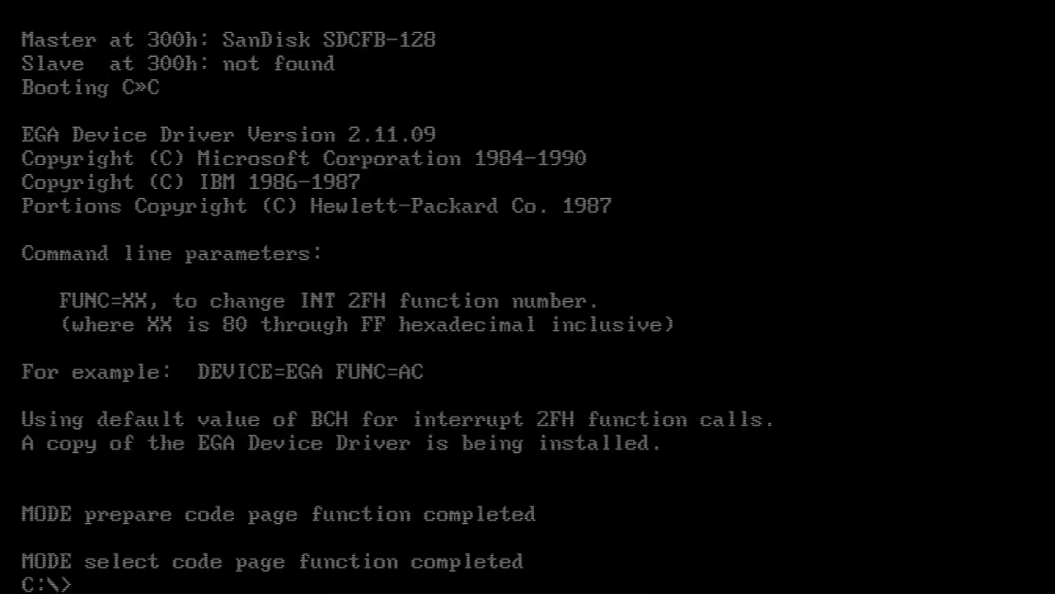
- List drive C, list B:\SUPPLEME's files, and return to drive C
{"action": "type", "text": "dir"}
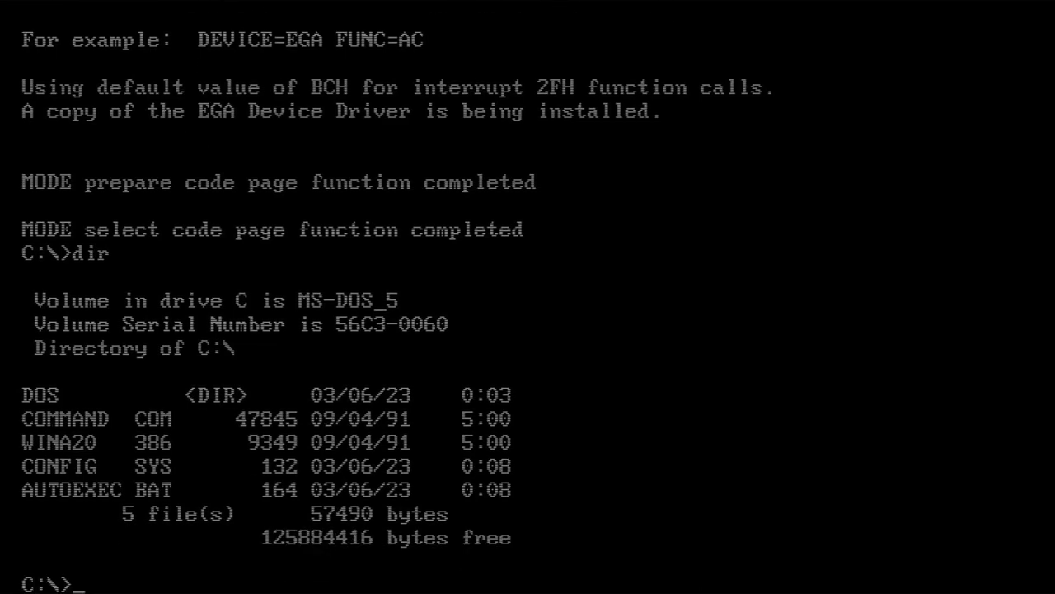
{"action": "type", "text": "b:"}
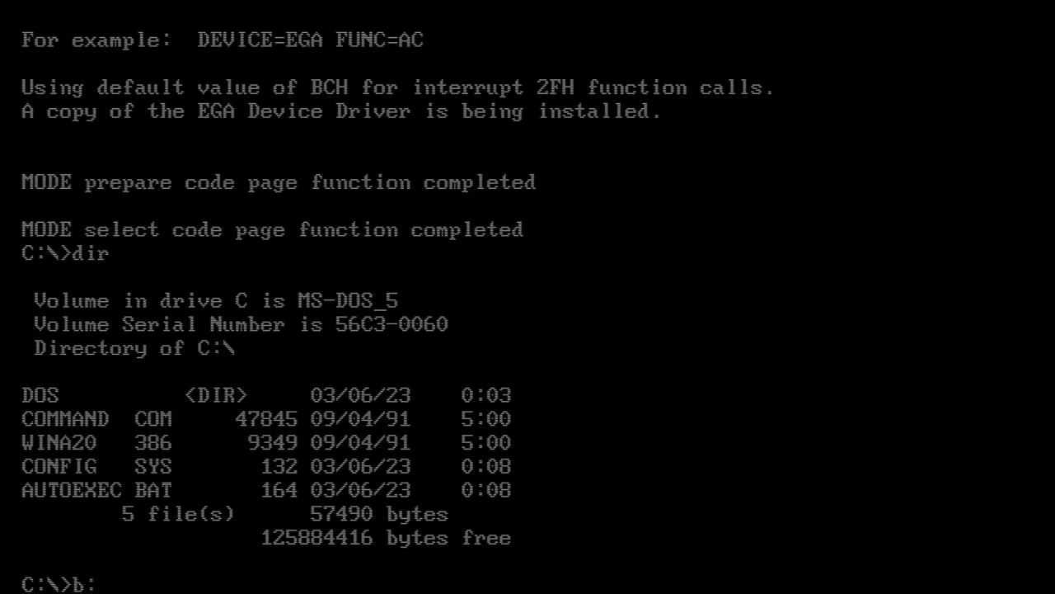
{"action": "type", "text": "dir"}
{"action": "type", "text": "c:"}
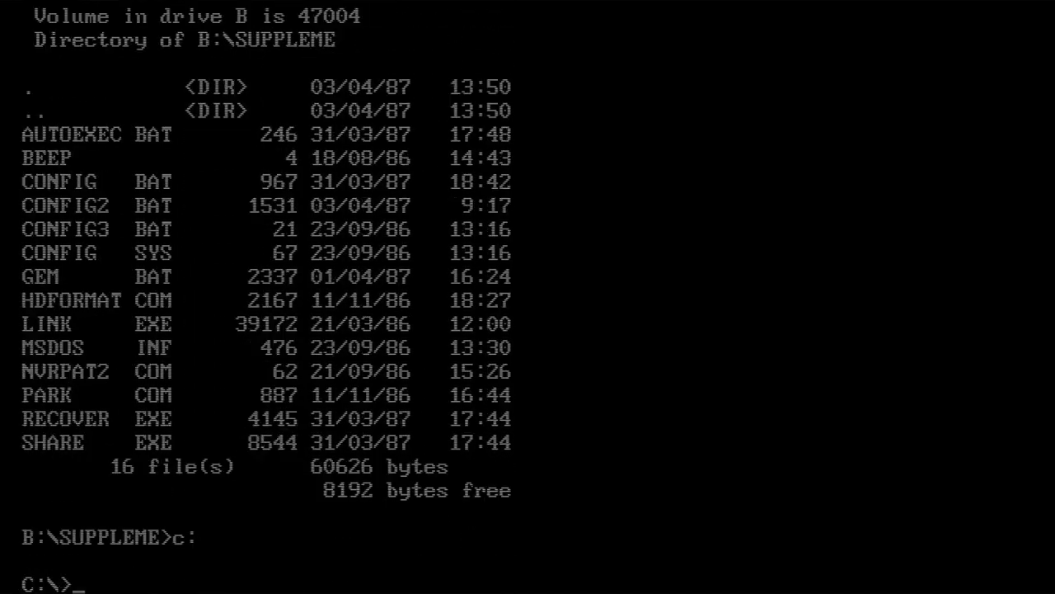
- Create C:\AMSTRAD with a SUPPLEME subfolder and copy B:\SUPPLEME files into it
{"action": "type", "text": "md Amstrad"}
{"action": "type", "text": "cd amstrad"}
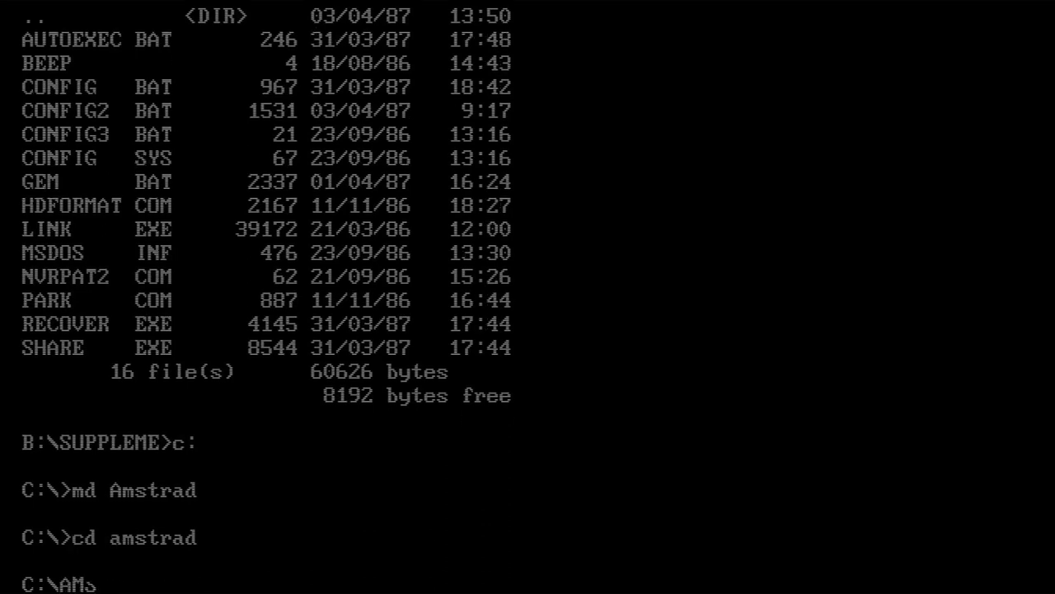
{"action": "type", "text": "md suppleme"}
{"action": "type", "text": "copy *."}
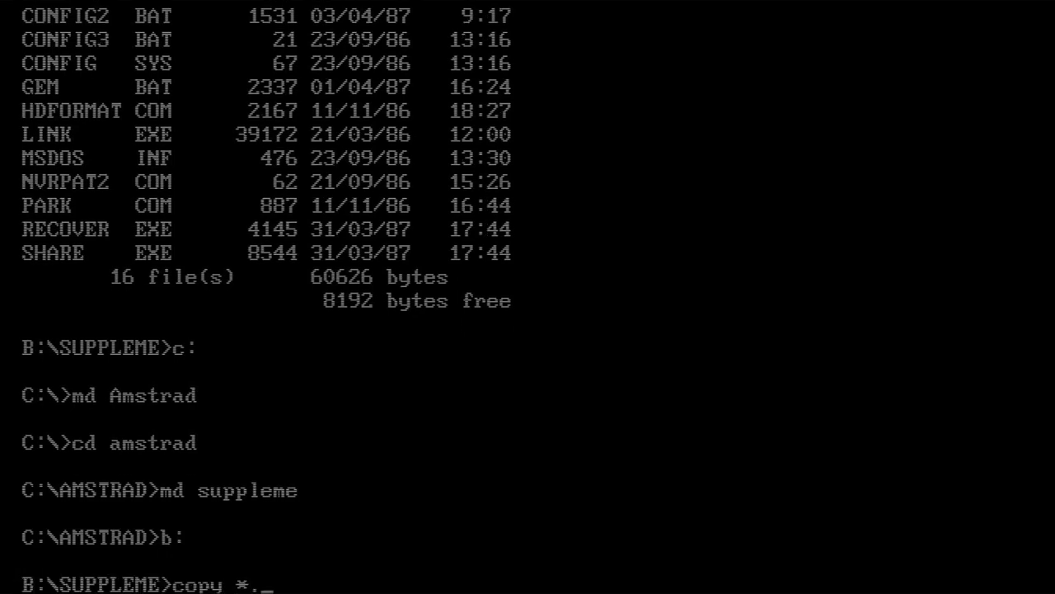
{"action": "type", "text": "* c:\\amstrad\\suppleme"}
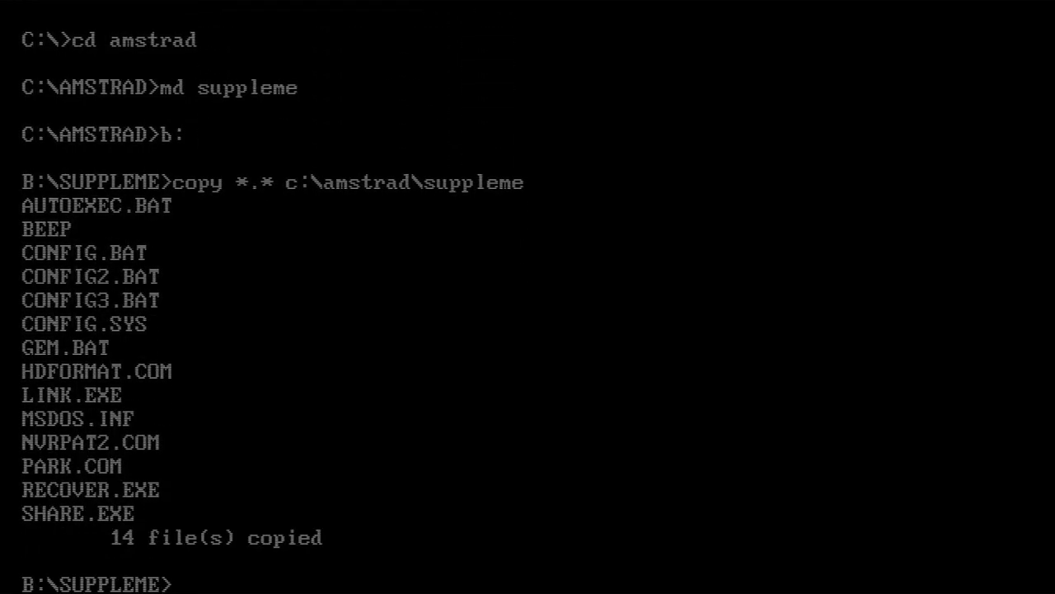
{"action": "key", "text": "Enter"}
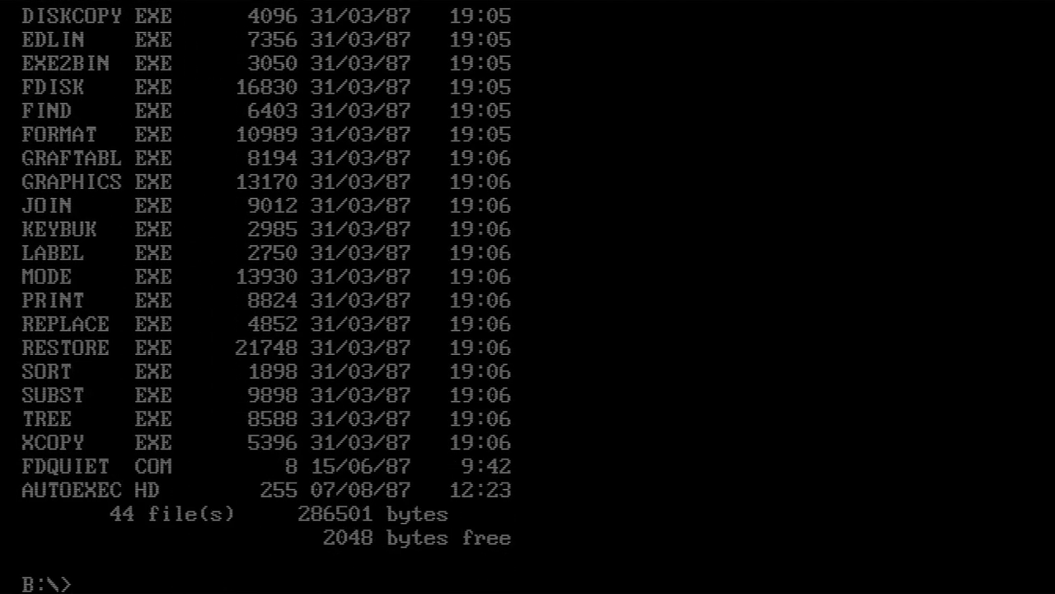
- Copy the floppy's remaining files into C:\AMSTRAD and page through the listing
{"action": "type", "text": "copy *.* c:\\amstrad"}
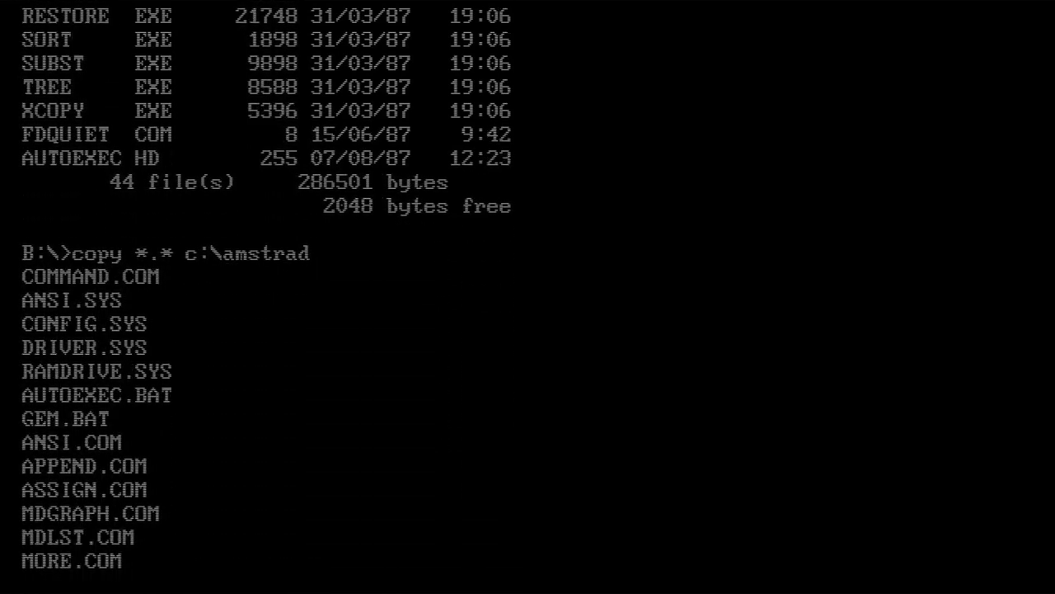
{"action": "scroll", "scroll_direction": "down", "scroll_amount": 3}
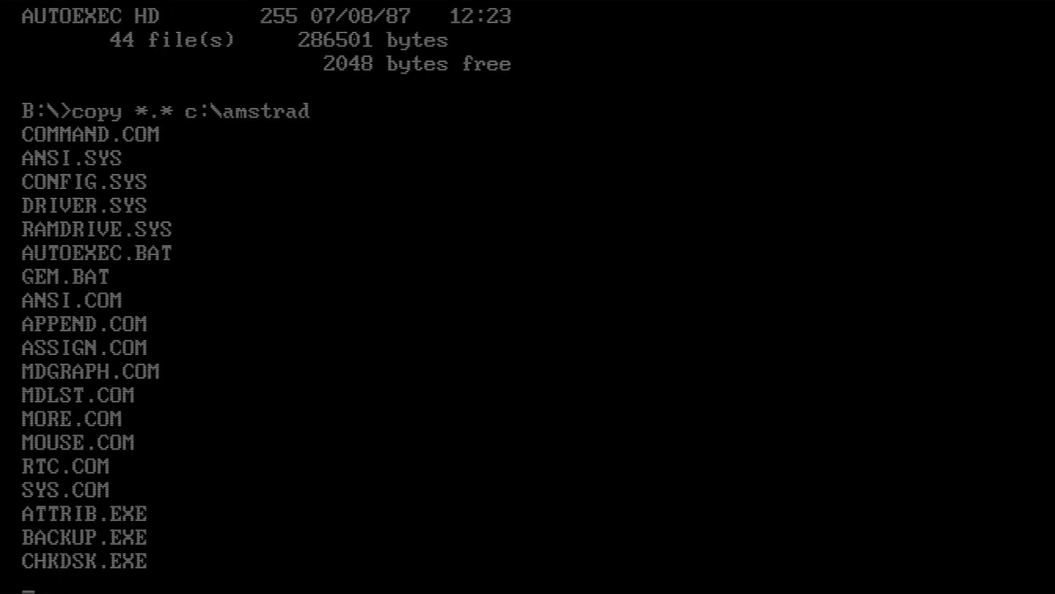
{"action": "scroll", "scroll_direction": "down", "scroll_amount": 3}
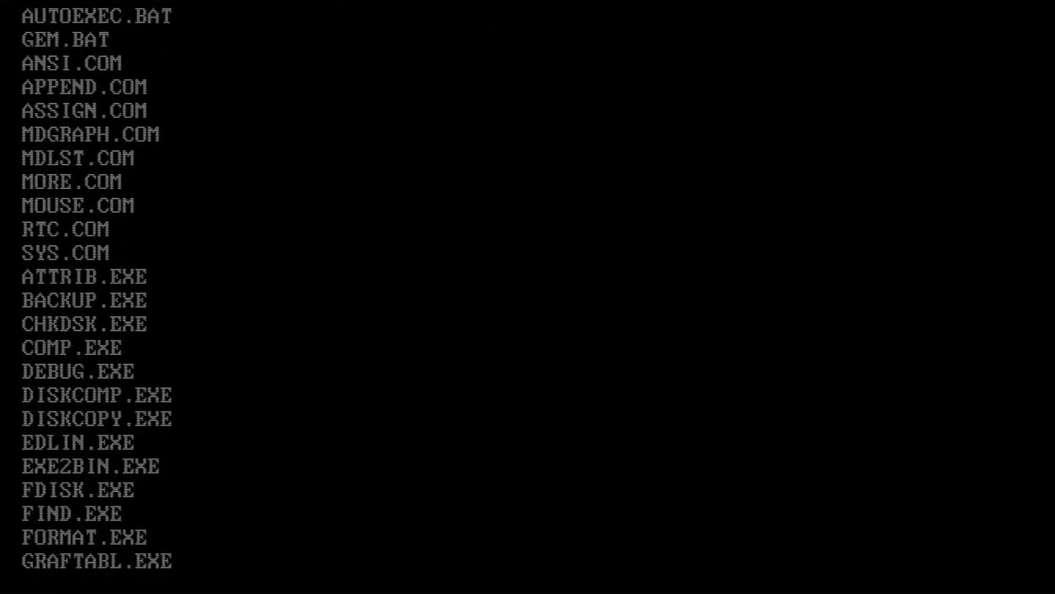
{"action": "scroll", "scroll_direction": "down", "scroll_amount": 3}
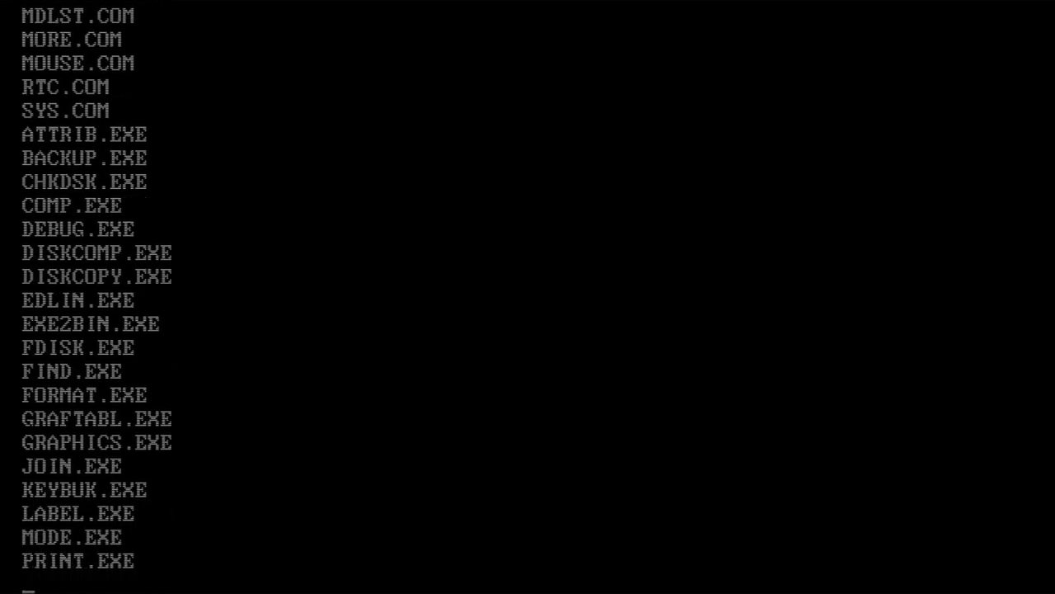
{"action": "scroll", "scroll_direction": "down", "scroll_amount": 3}
{"action": "type", "text": "edit autoexec."}
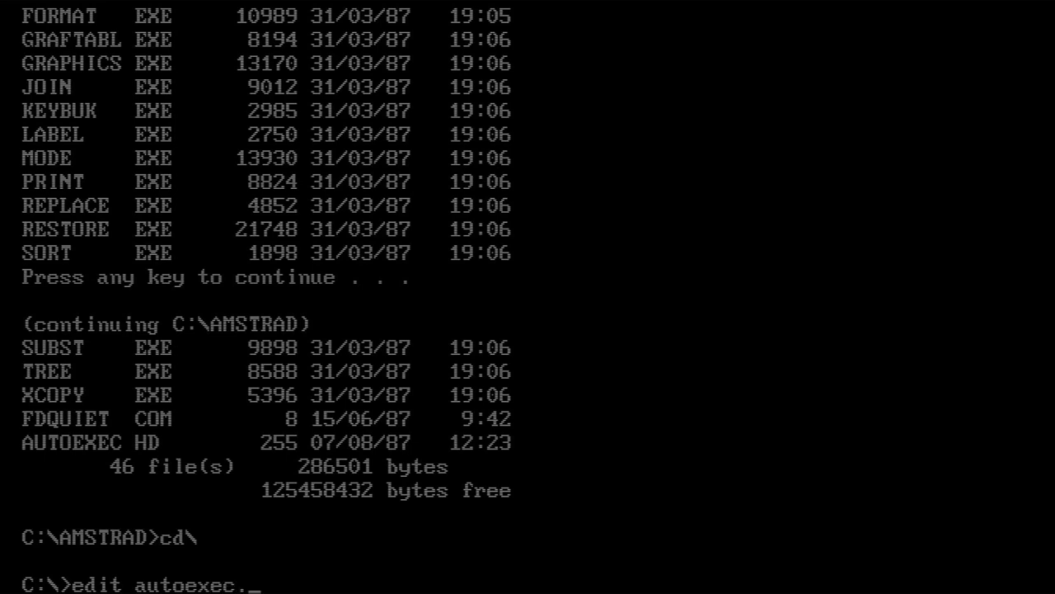
- Append ;c:\amstrad to AUTOEXEC.BAT's PATH, add a mouse.com line, then save and exit
{"action": "key", "text": "Enter"}
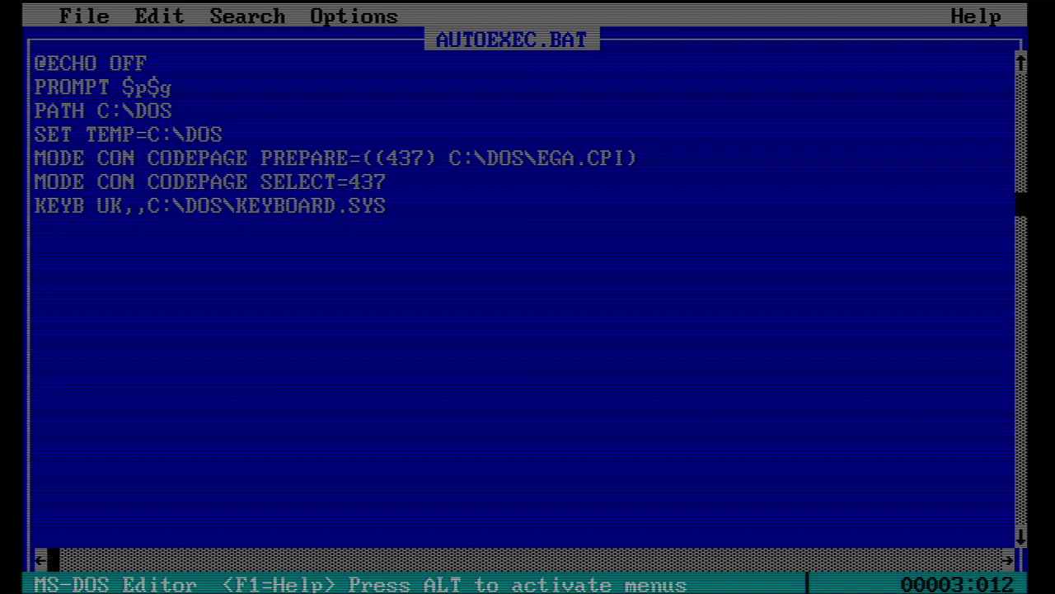
{"action": "type", "text": ";c:"}
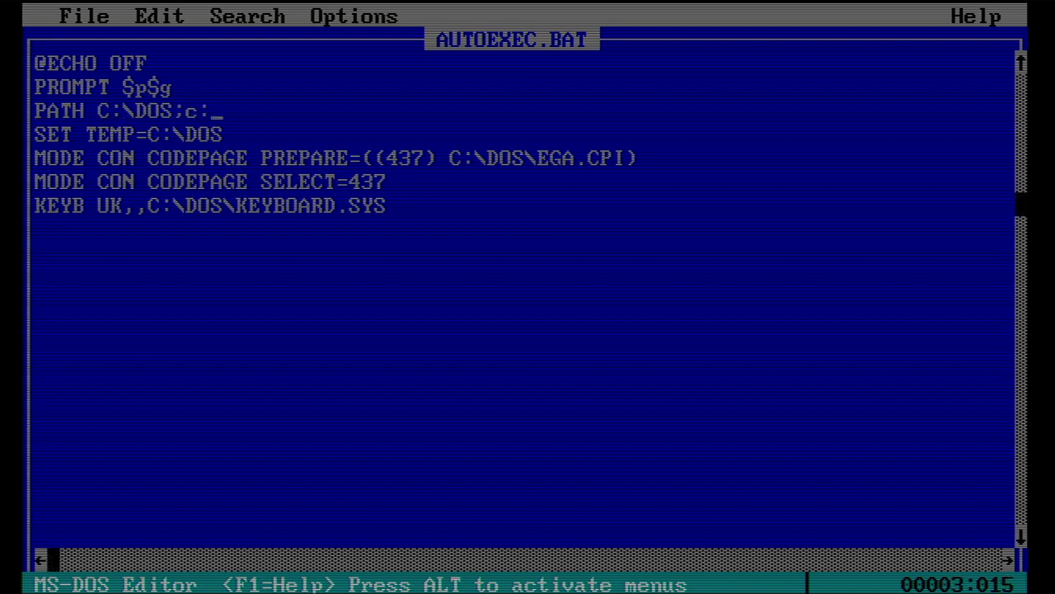
{"action": "type", "text": "amstrad"}
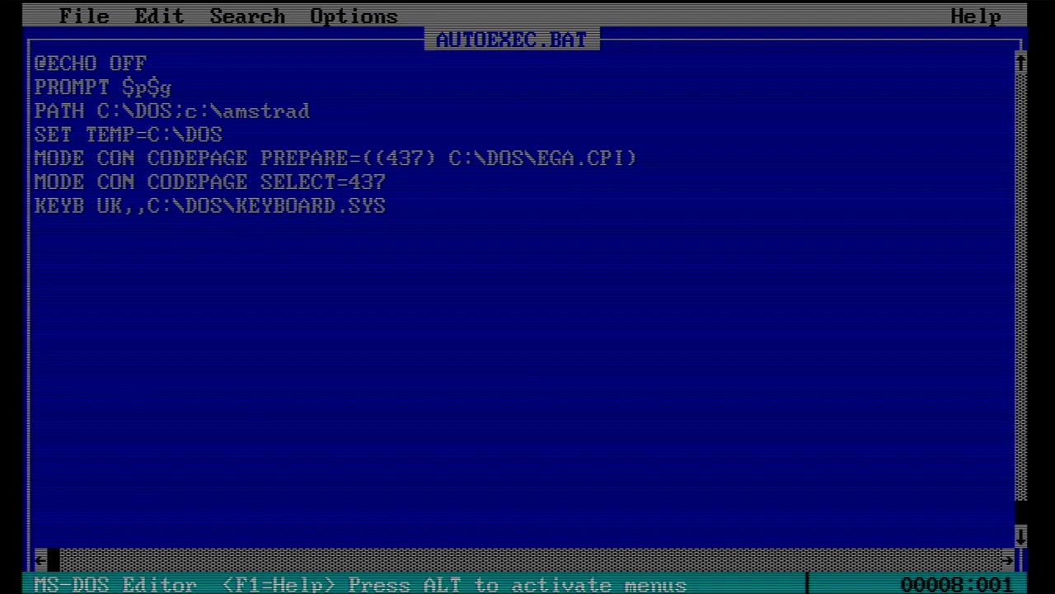
{"action": "type", "text": "mouse"}
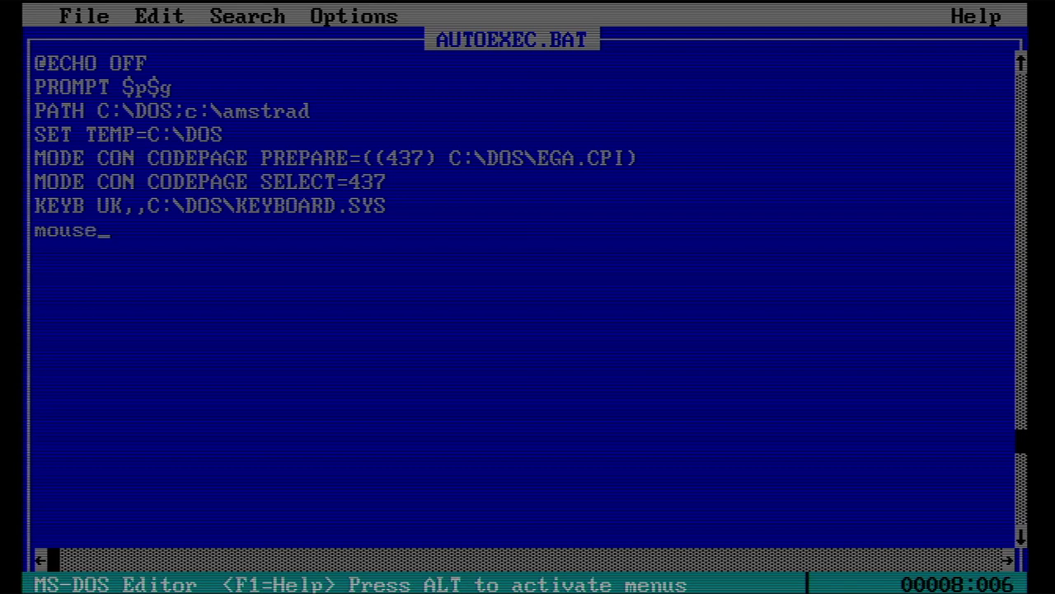
{"action": "type", "text": ".com"}
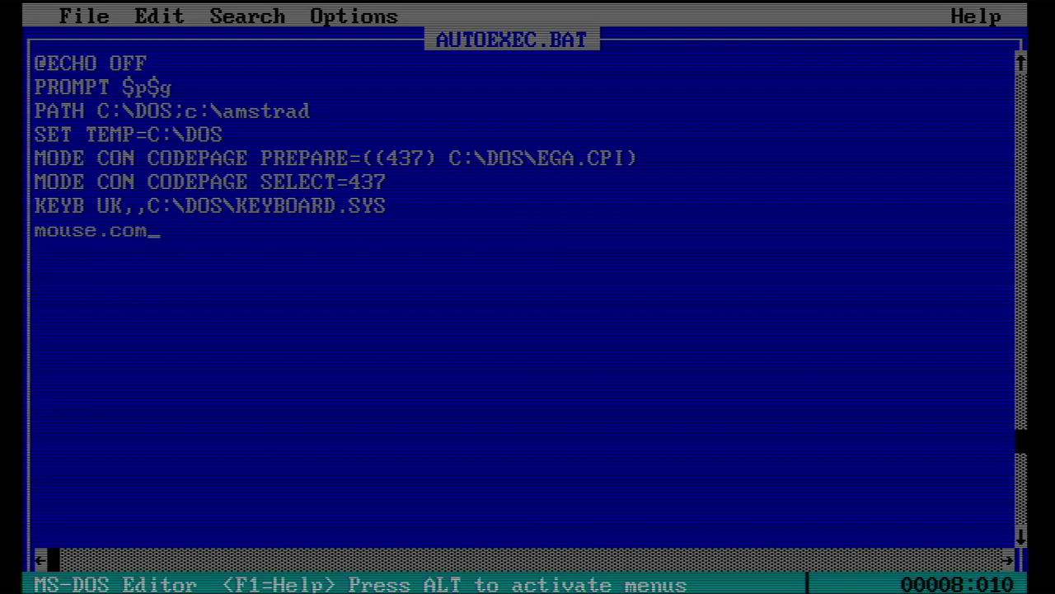
{"action": "key", "text": "Alt"}
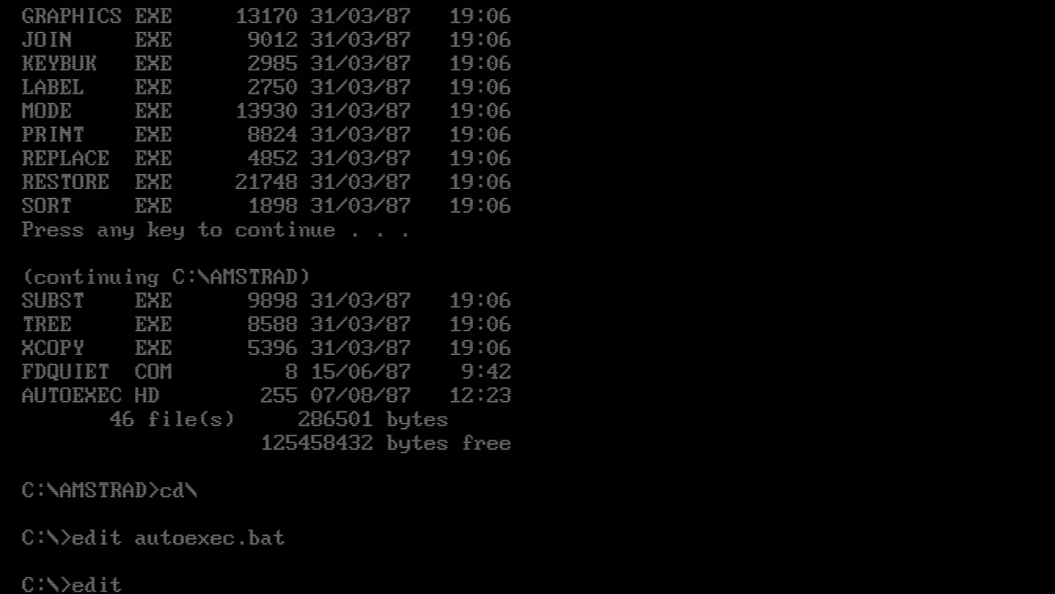
- Run edit config.sys to load CONFIG.SYS with its SETVER, COUNTRY and FILES lines
{"action": "type", "text": "config"}
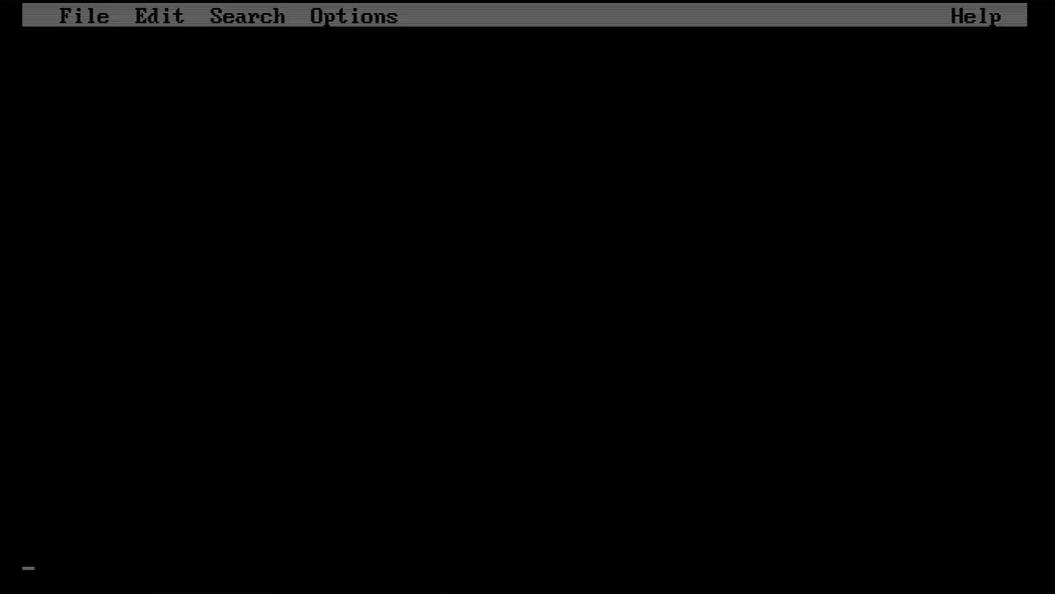
{"action": "left_click", "coordinate": [85, 16]}
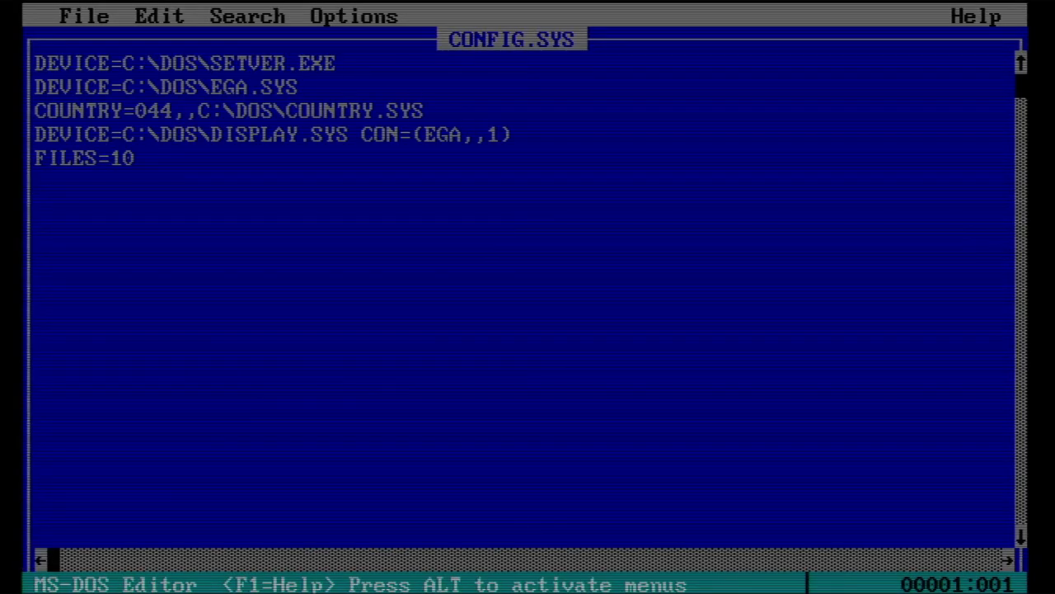